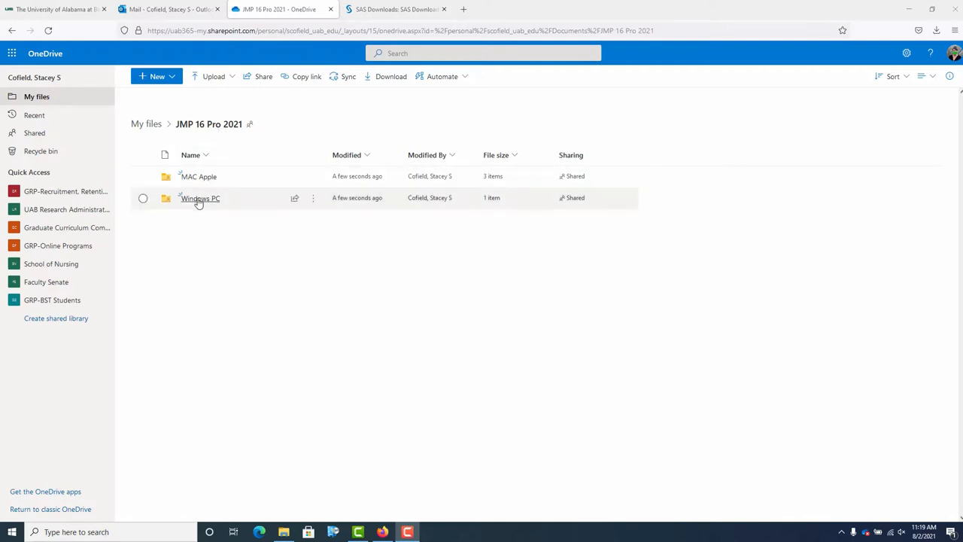
{"action": "mouse_move", "coordinate": [200, 199]}
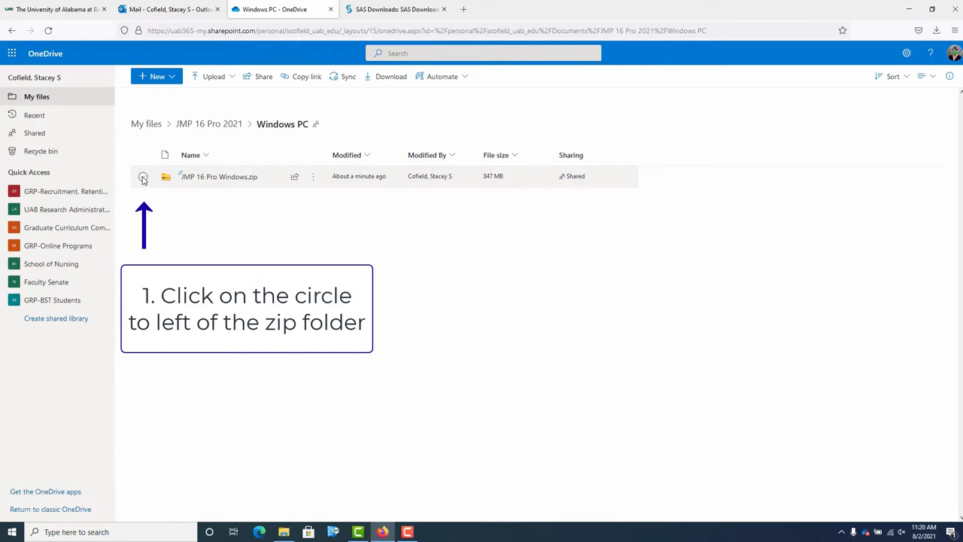
- Download the JMP 16 Pro Windows zip from the Windows PC folder, choosing Save File
{"action": "left_click", "coordinate": [143, 176]}
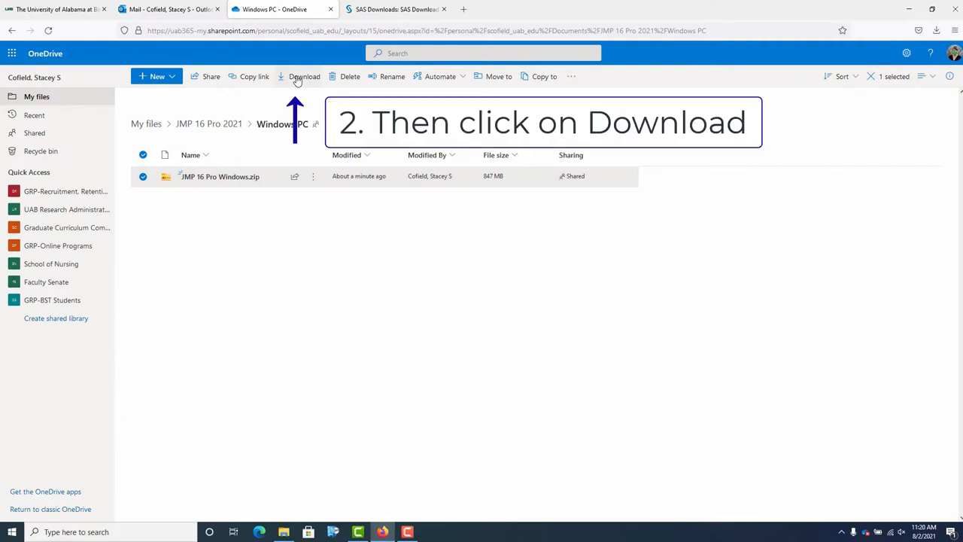
{"action": "left_click", "coordinate": [304, 75]}
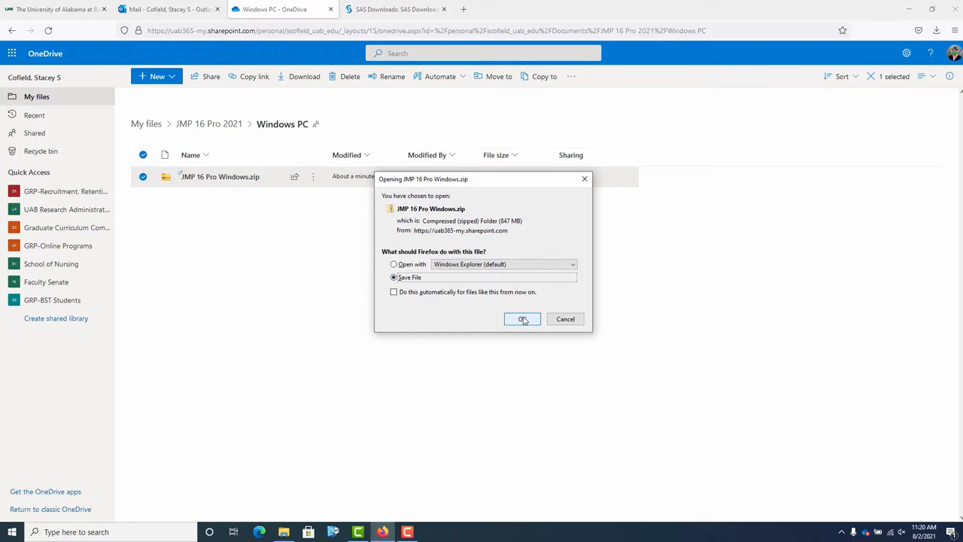
{"action": "left_click", "coordinate": [522, 319]}
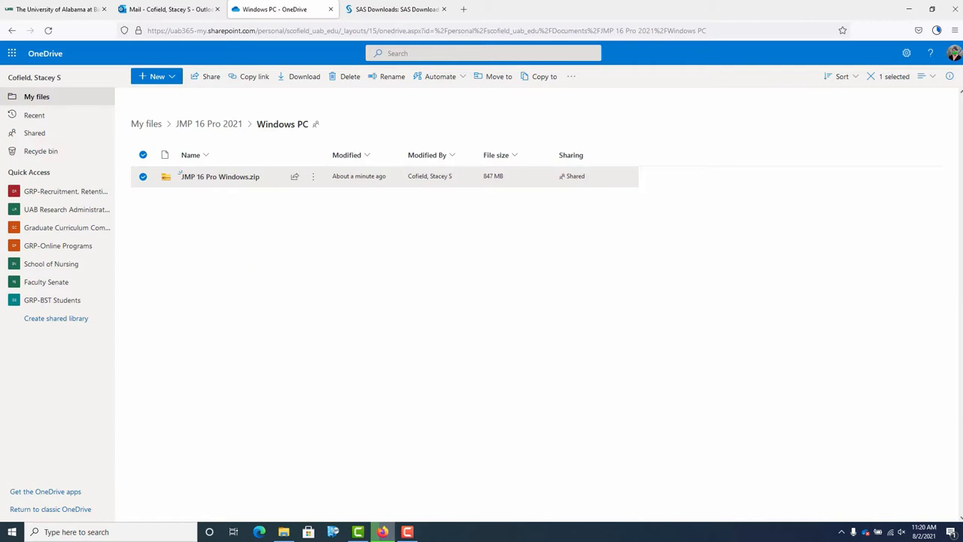
{"action": "mouse_move", "coordinate": [545, 388]}
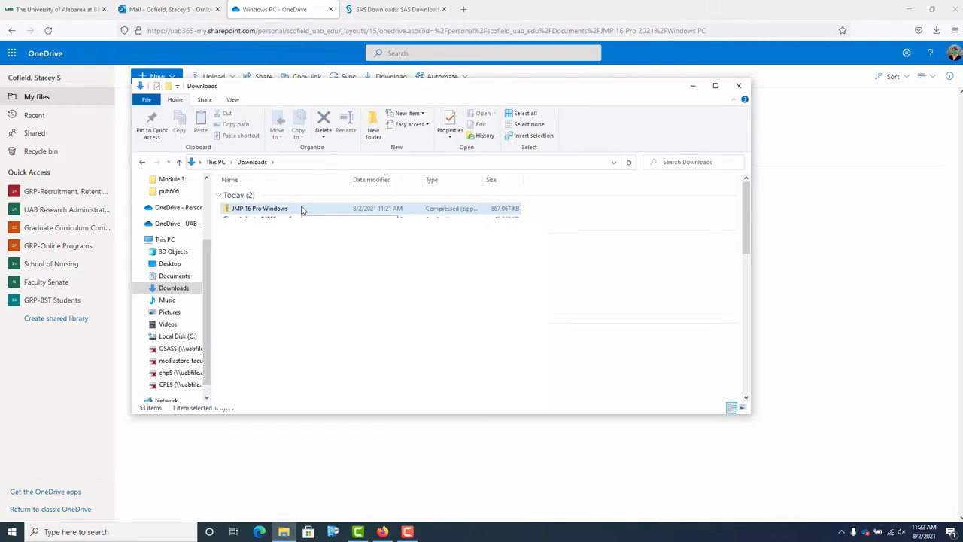
{"action": "mouse_move", "coordinate": [512, 213]}
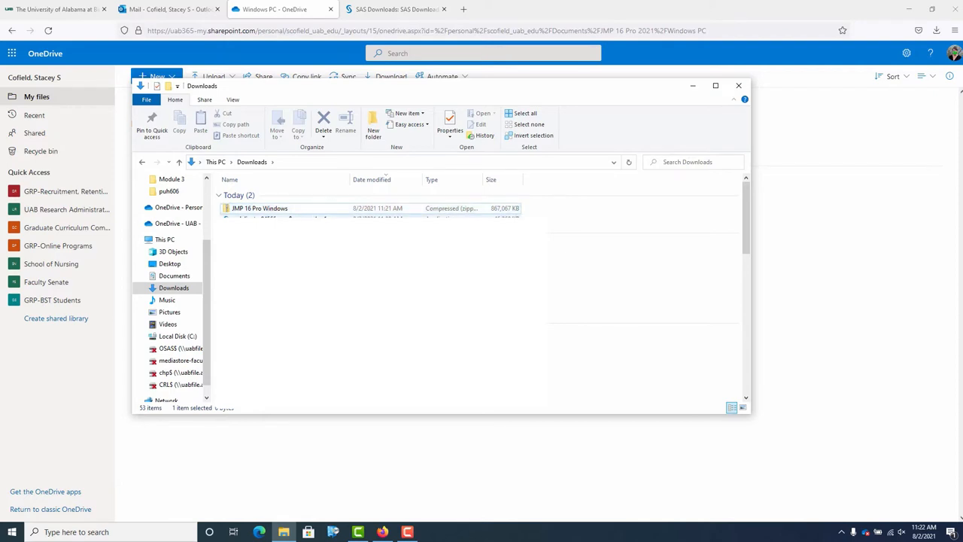
- Start Extract All on the downloaded JMP 16 Pro Windows zip in Downloads
{"action": "left_click", "coordinate": [259, 207]}
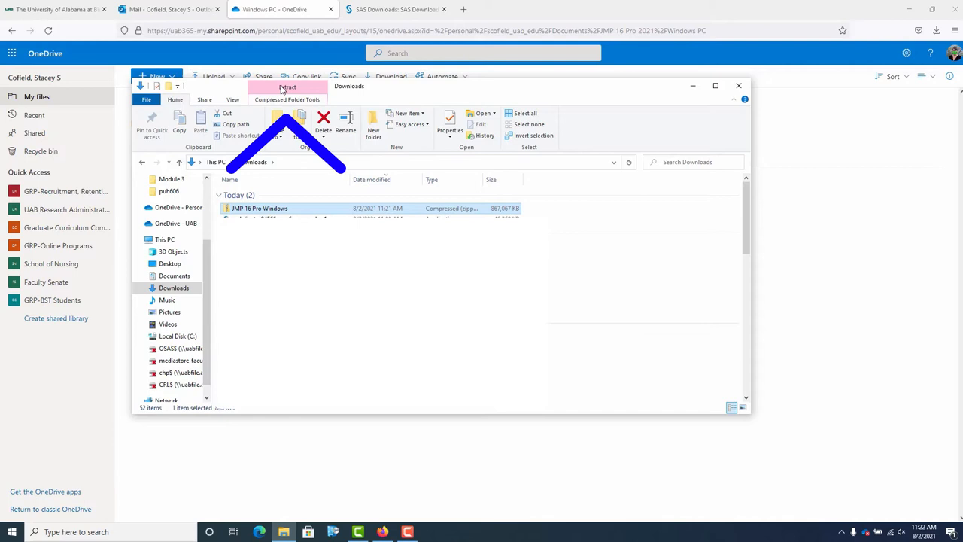
{"action": "mouse_move", "coordinate": [316, 89]}
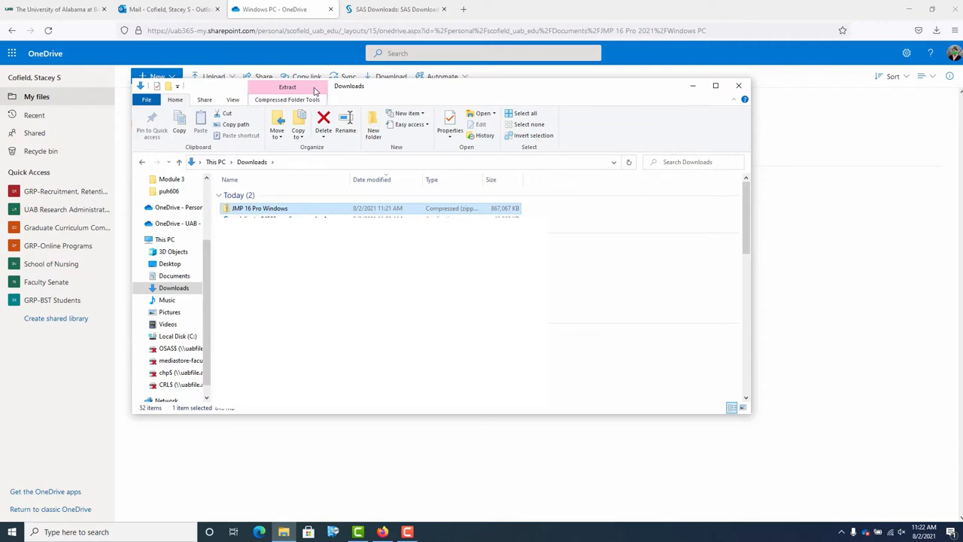
{"action": "left_click", "coordinate": [286, 86]}
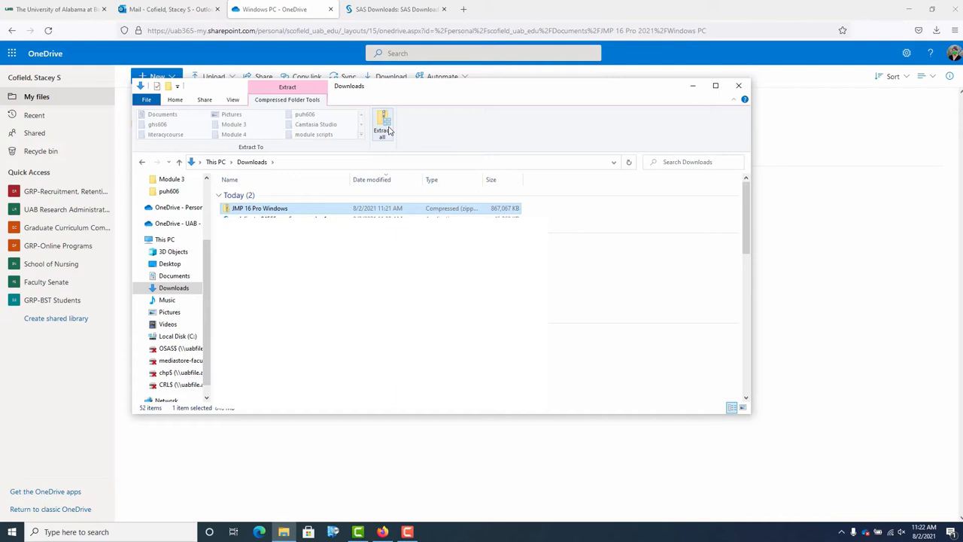
{"action": "left_click", "coordinate": [382, 128]}
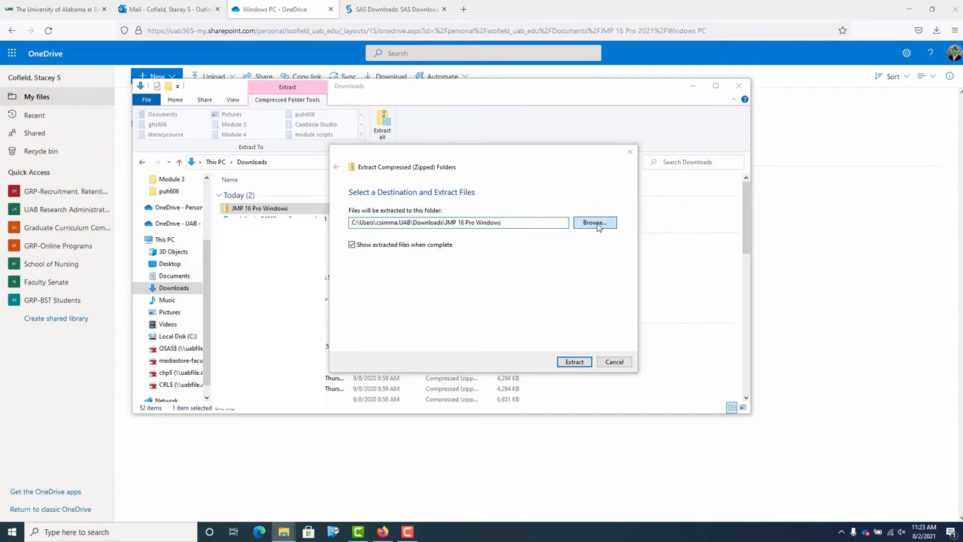
- Set Documents as the destination and extract the zip's installer files there
{"action": "left_click", "coordinate": [594, 223]}
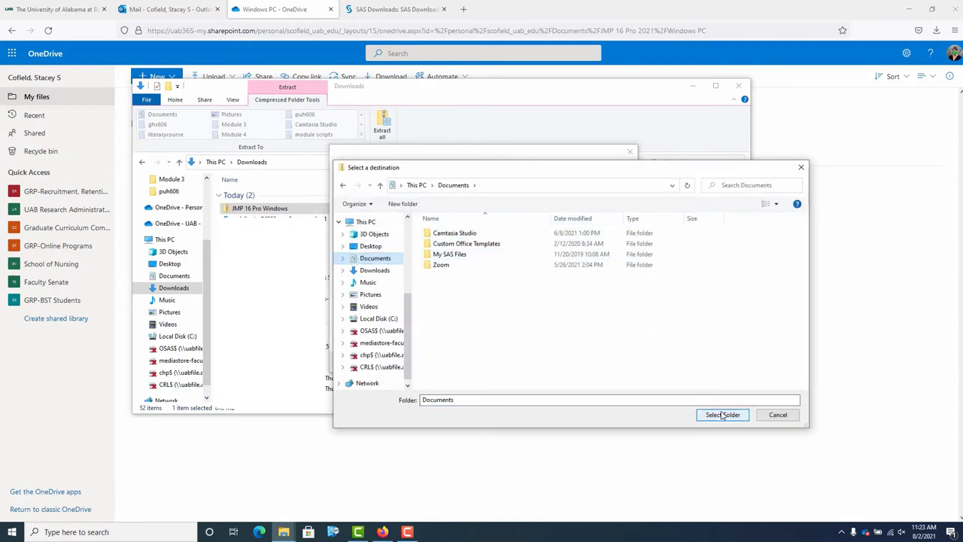
{"action": "left_click", "coordinate": [723, 416]}
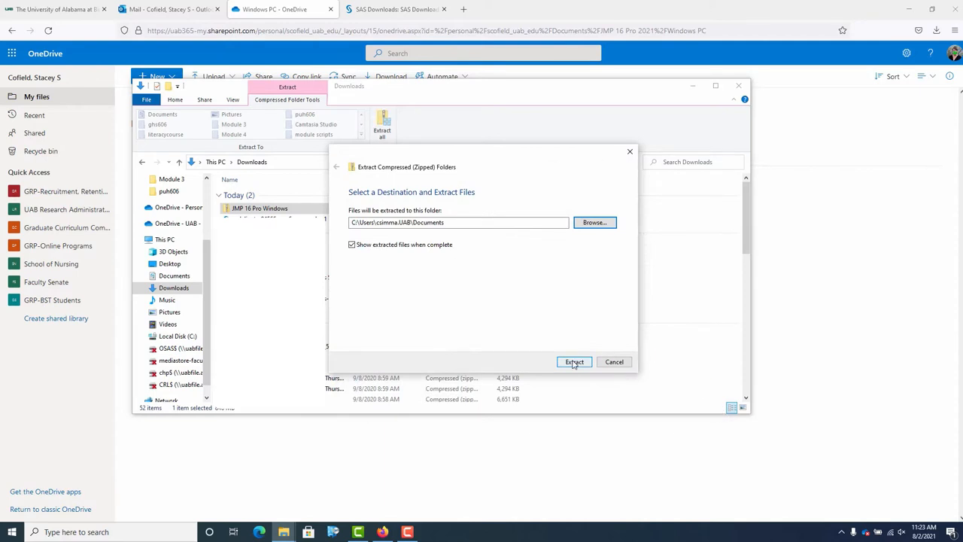
{"action": "left_click", "coordinate": [575, 362]}
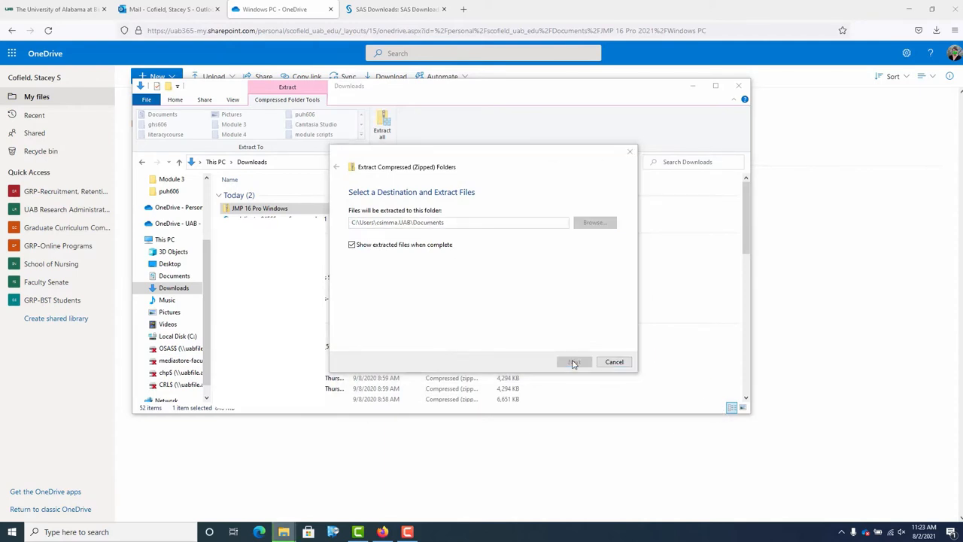
{"action": "left_click", "coordinate": [575, 361]}
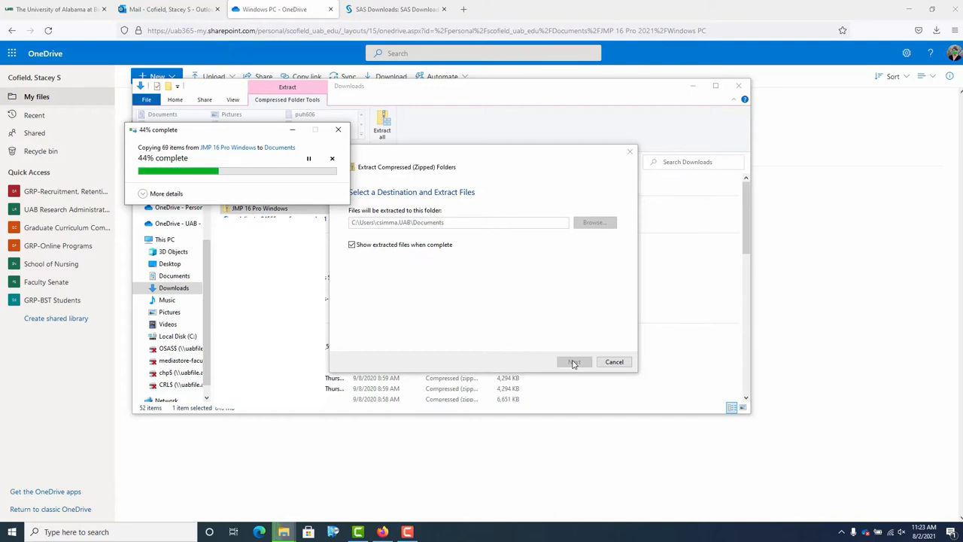
{"action": "left_click", "coordinate": [574, 361]}
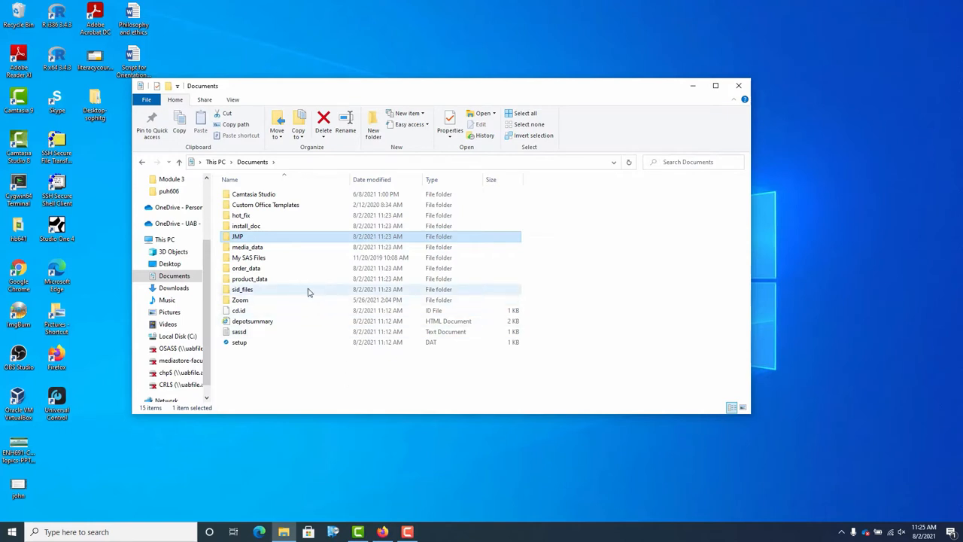
{"action": "mouse_move", "coordinate": [238, 236]}
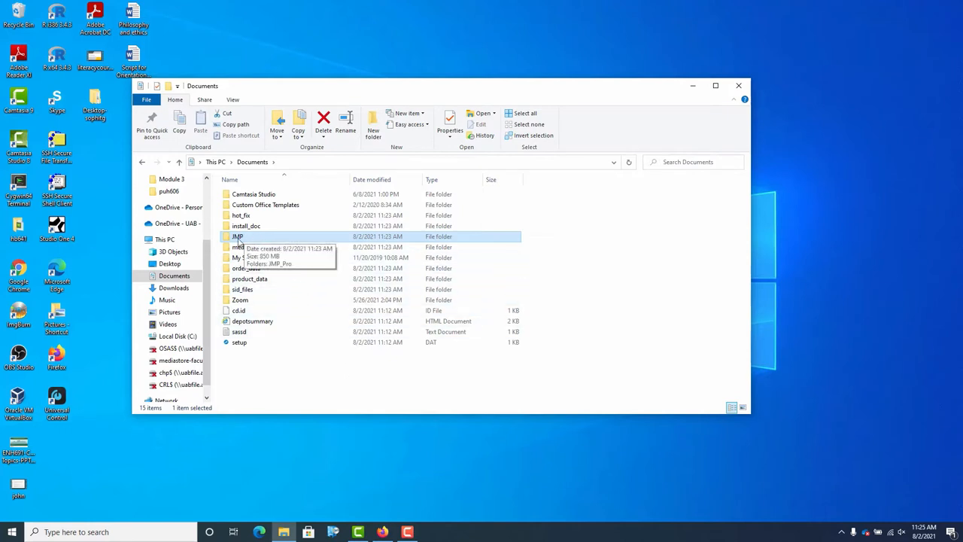
- Navigate into the extracted JMP_Pro\16_0\Windows installer folder
{"action": "double_click", "coordinate": [237, 236]}
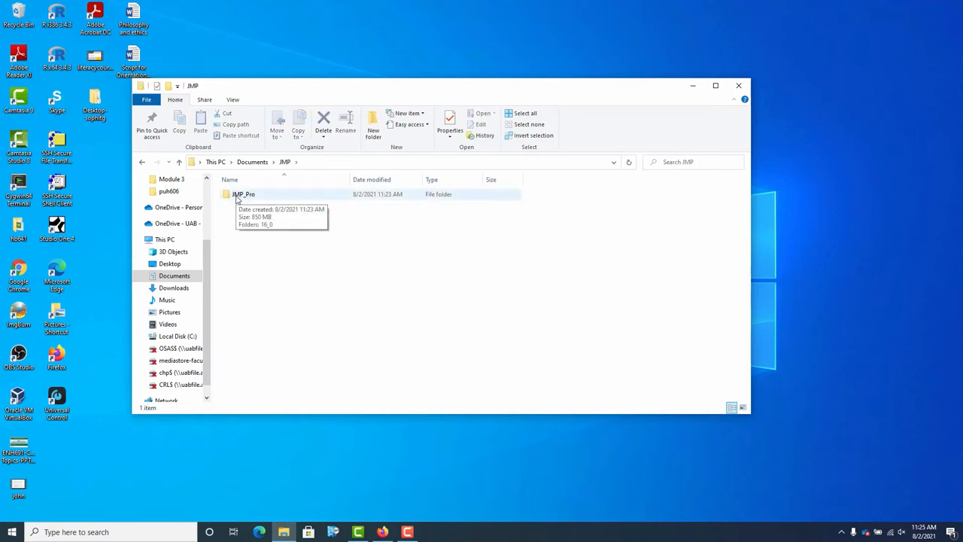
{"action": "double_click", "coordinate": [244, 192]}
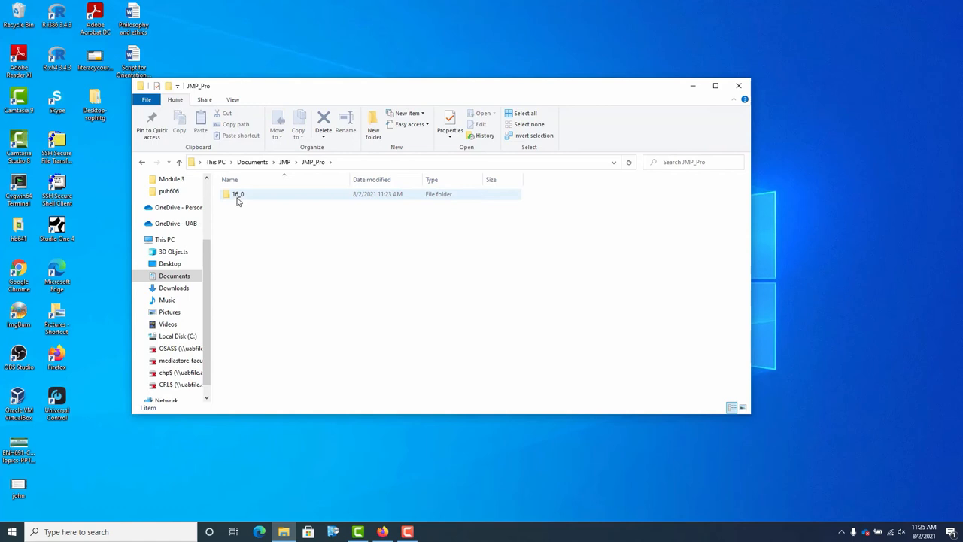
{"action": "double_click", "coordinate": [238, 194]}
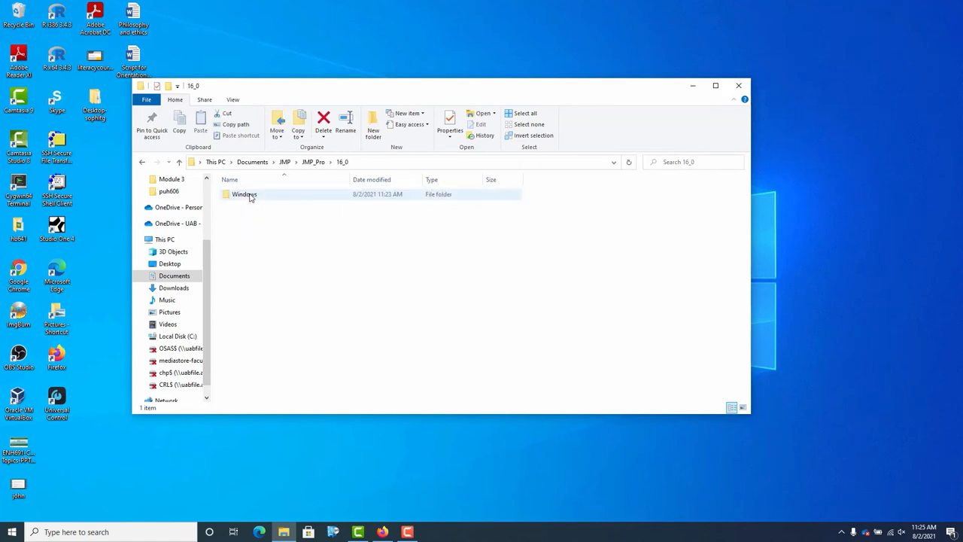
{"action": "left_click", "coordinate": [243, 195]}
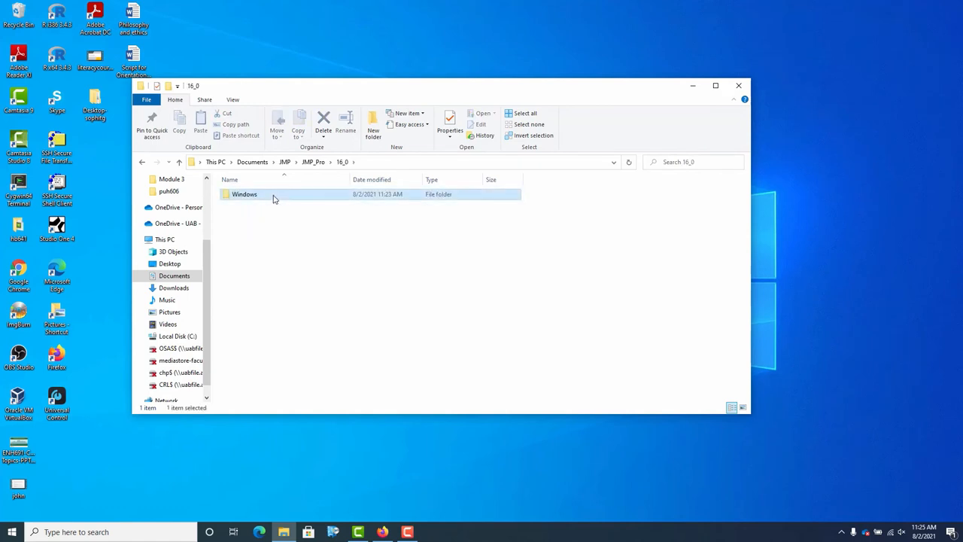
{"action": "double_click", "coordinate": [244, 194]}
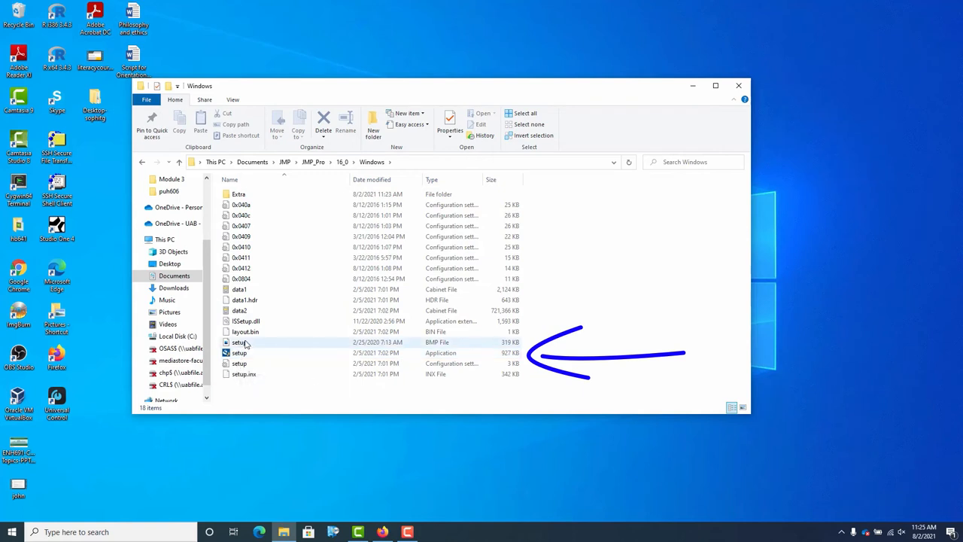
- Launch the 'setup' application to start the JMP Pro 16 installer
{"action": "left_click", "coordinate": [239, 353]}
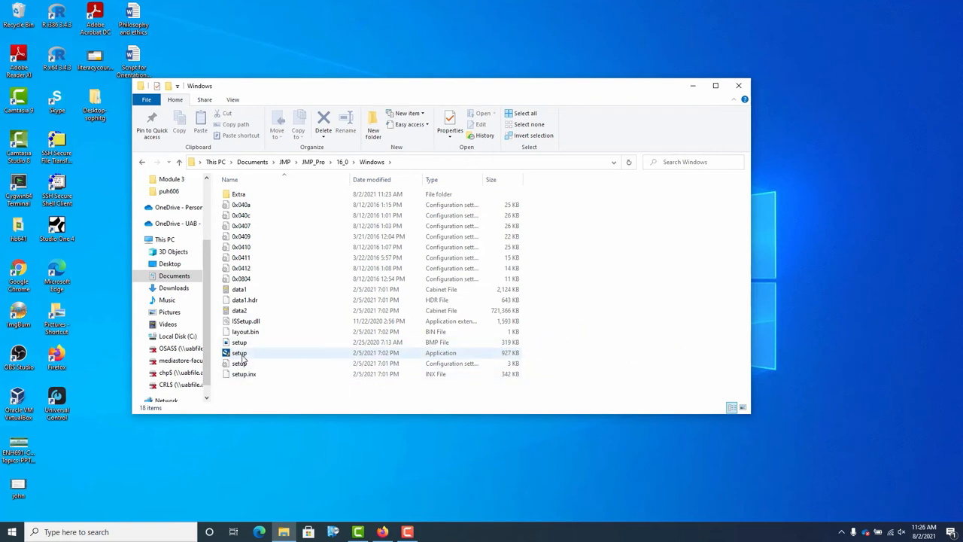
{"action": "left_click", "coordinate": [239, 352]}
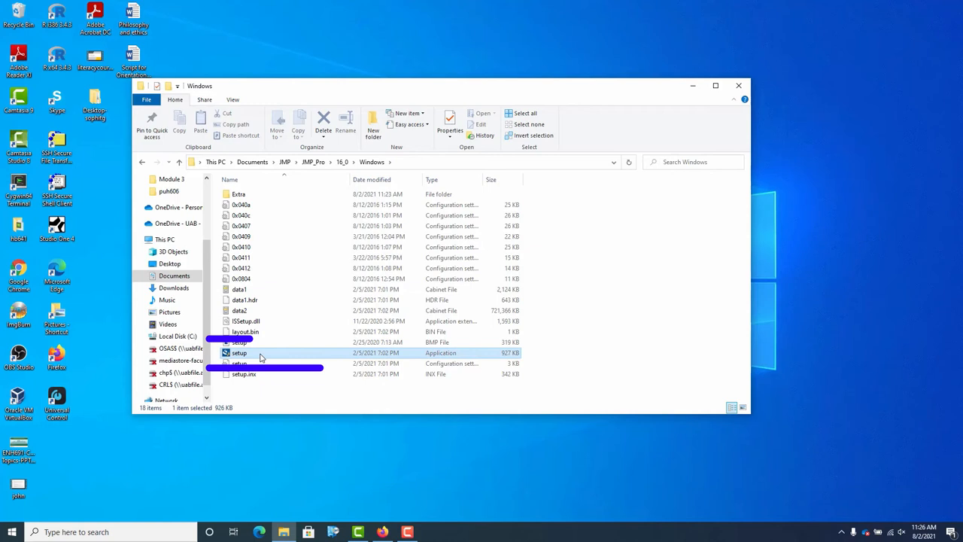
{"action": "double_click", "coordinate": [239, 352]}
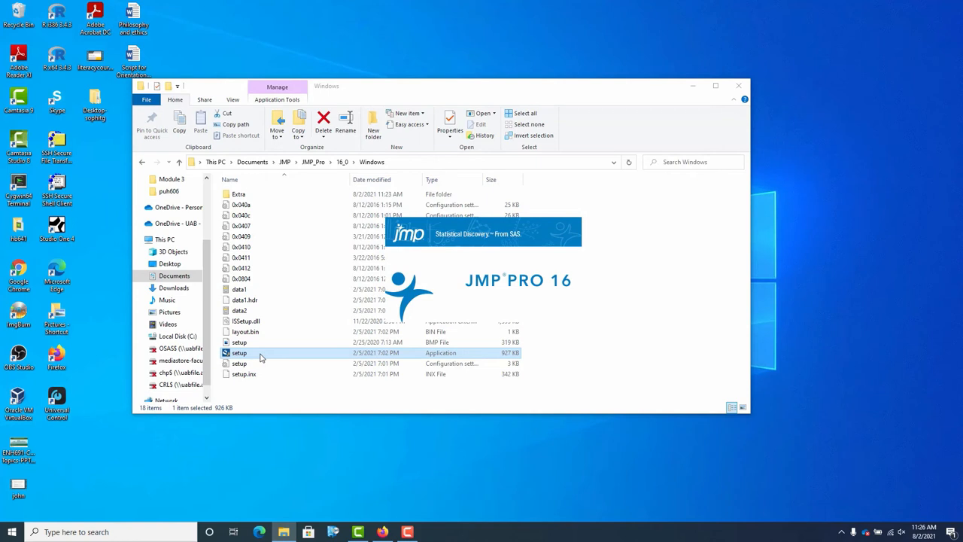
- Proceed past the welcome page keeping the default installation folder
{"action": "double_click", "coordinate": [239, 352]}
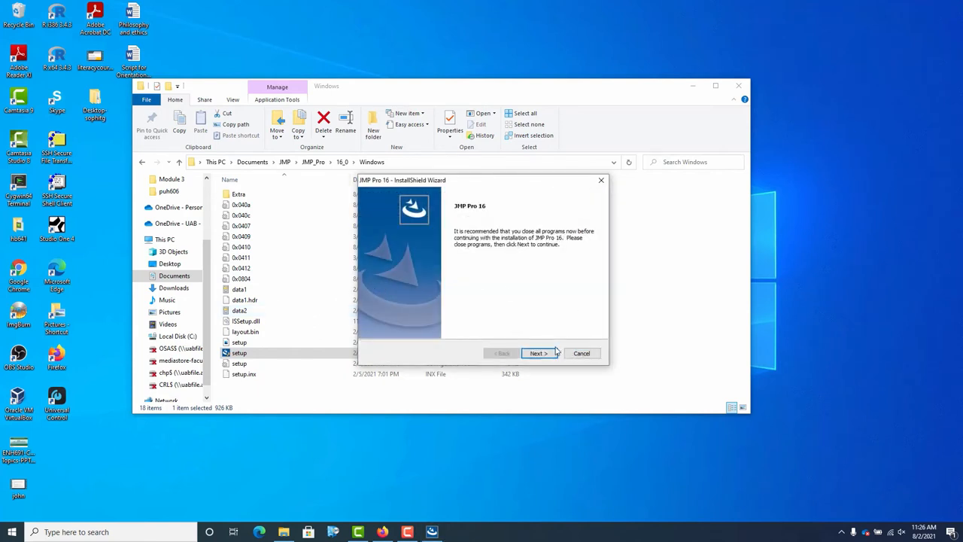
{"action": "left_click", "coordinate": [538, 352]}
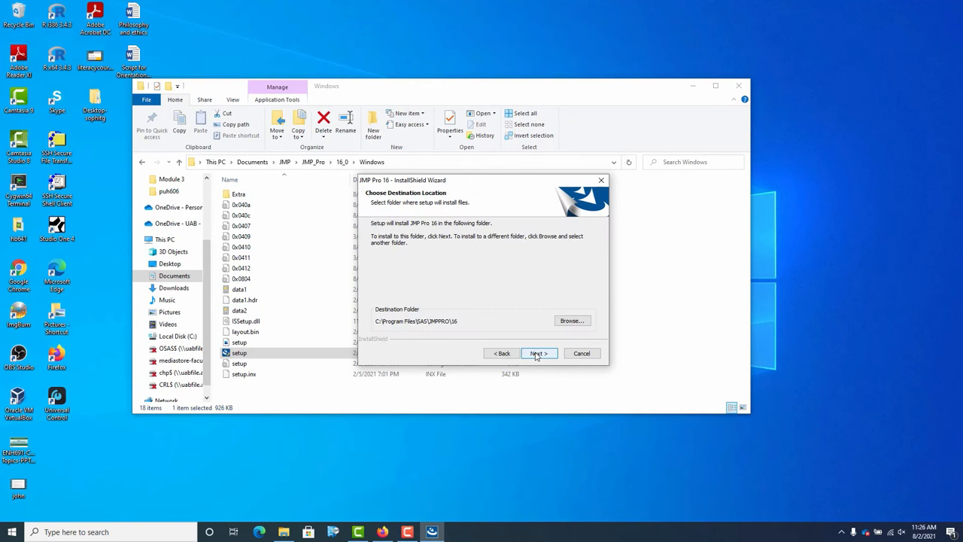
{"action": "left_click", "coordinate": [539, 352]}
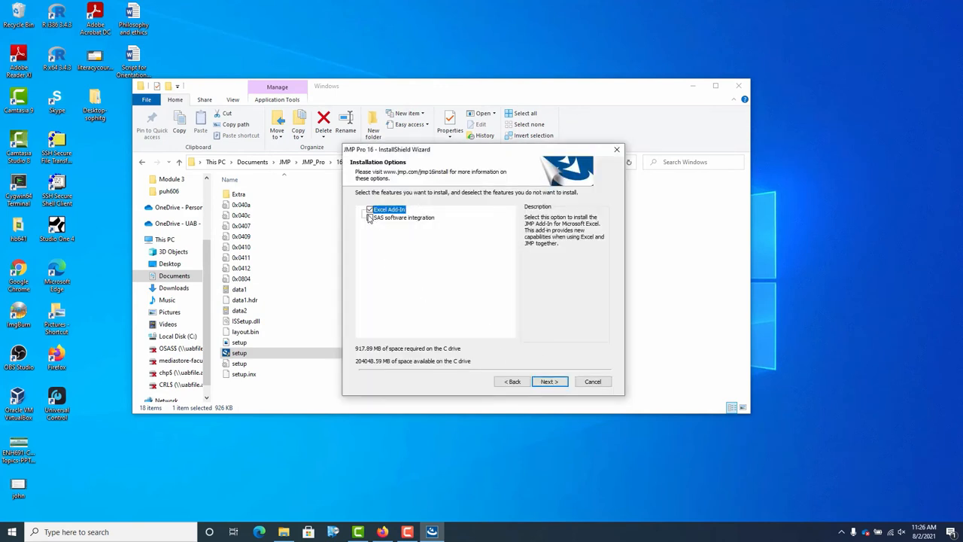
- Add SAS software integration to the features and begin installing JMP Pro 16
{"action": "left_click", "coordinate": [403, 216]}
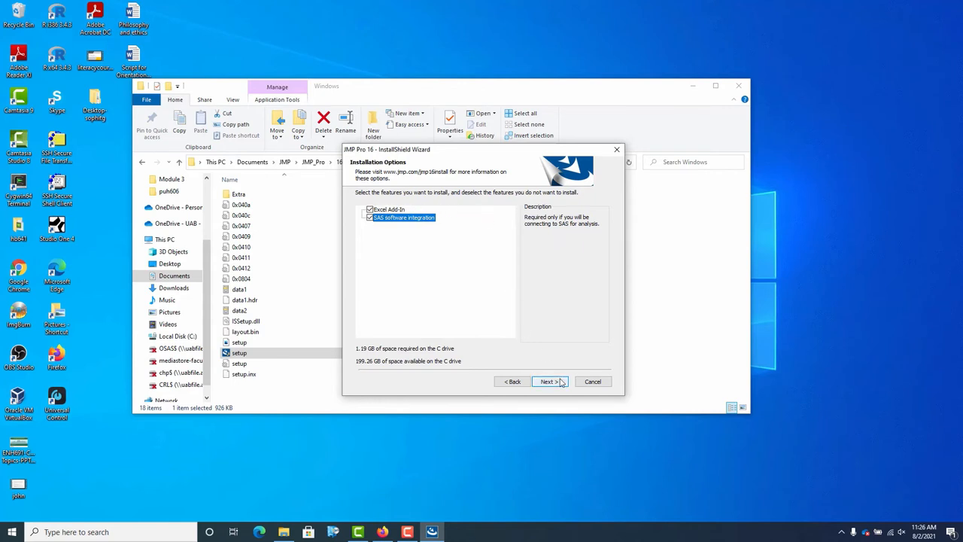
{"action": "left_click", "coordinate": [548, 382]}
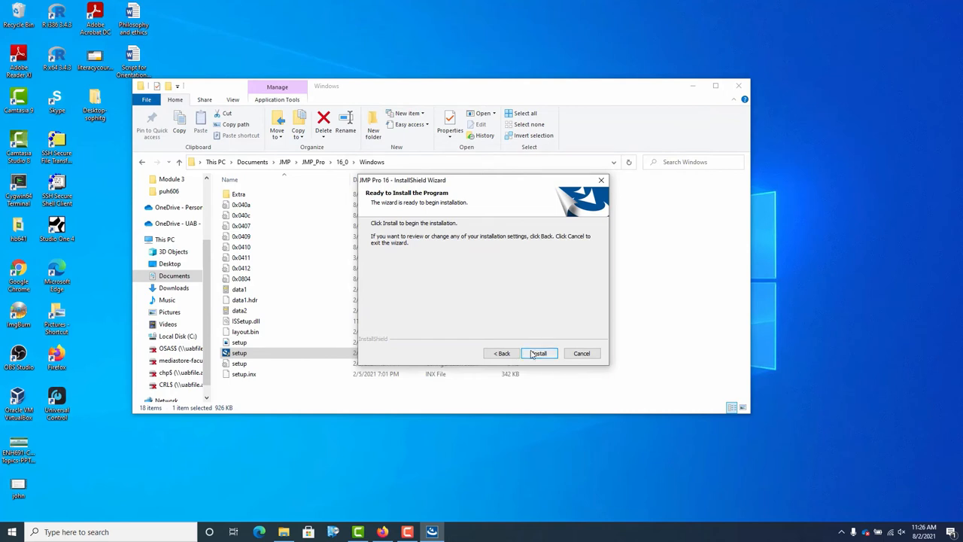
{"action": "left_click", "coordinate": [538, 353]}
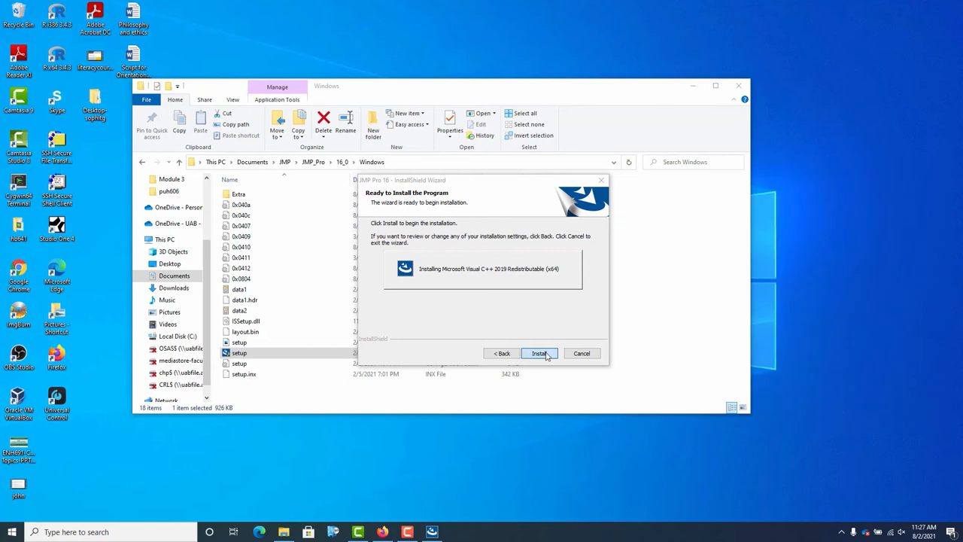
- Let the wizard install components through to the completion page
{"action": "left_click", "coordinate": [539, 352]}
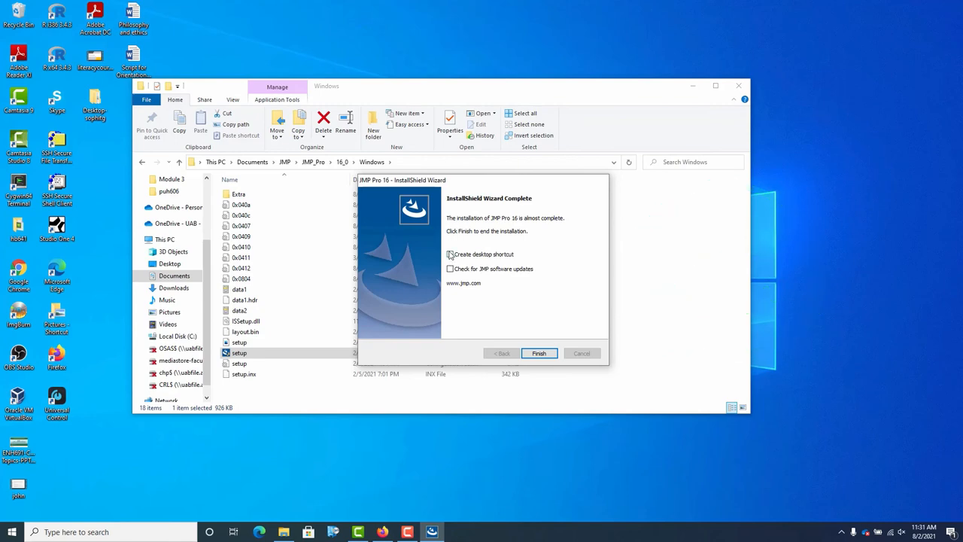
- Keep the desktop shortcut, enable checking for JMP software updates, and finish the installer
{"action": "left_click", "coordinate": [450, 255]}
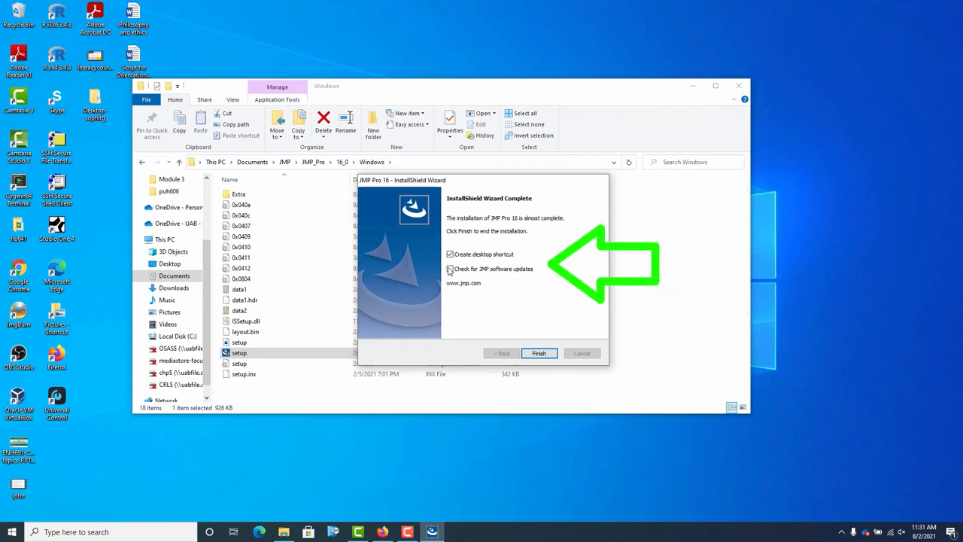
{"action": "left_click", "coordinate": [450, 268]}
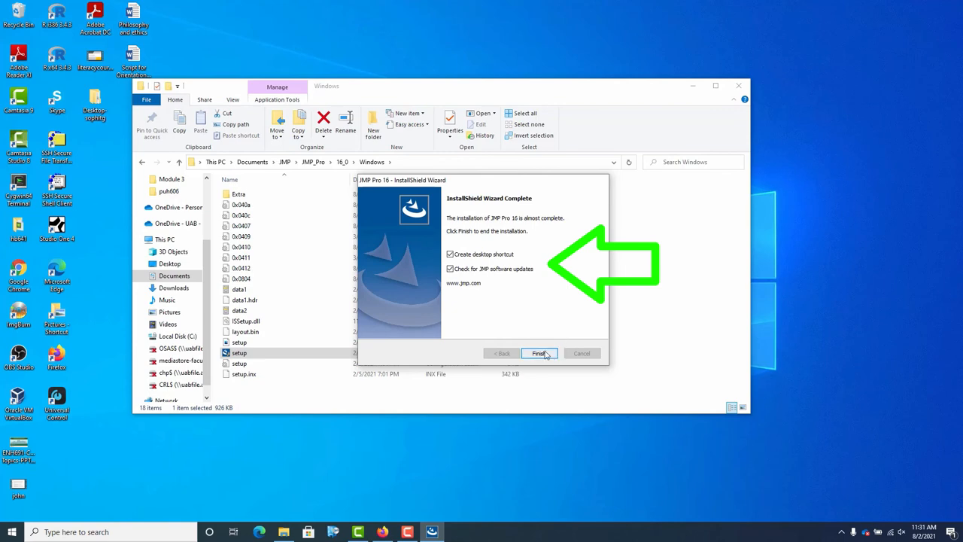
{"action": "left_click", "coordinate": [539, 352]}
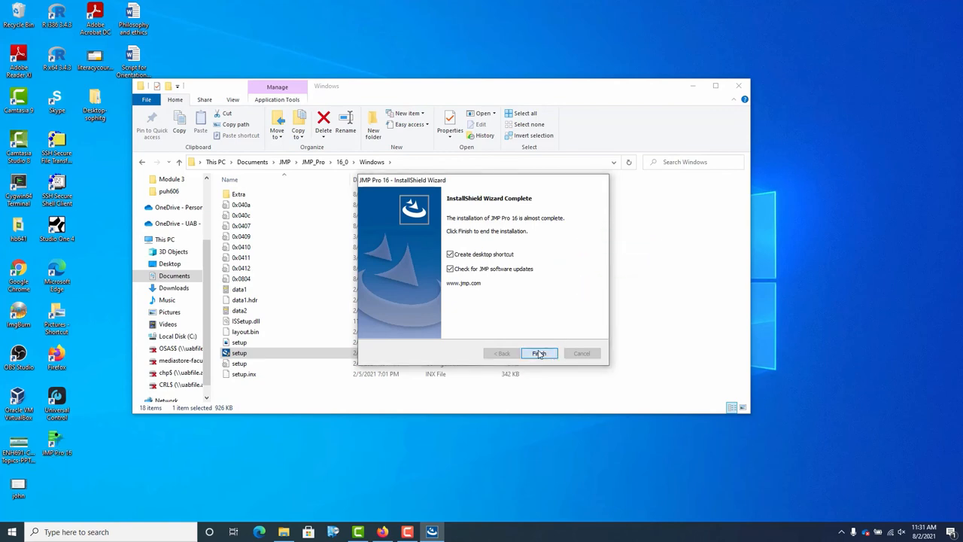
{"action": "left_click", "coordinate": [539, 352]}
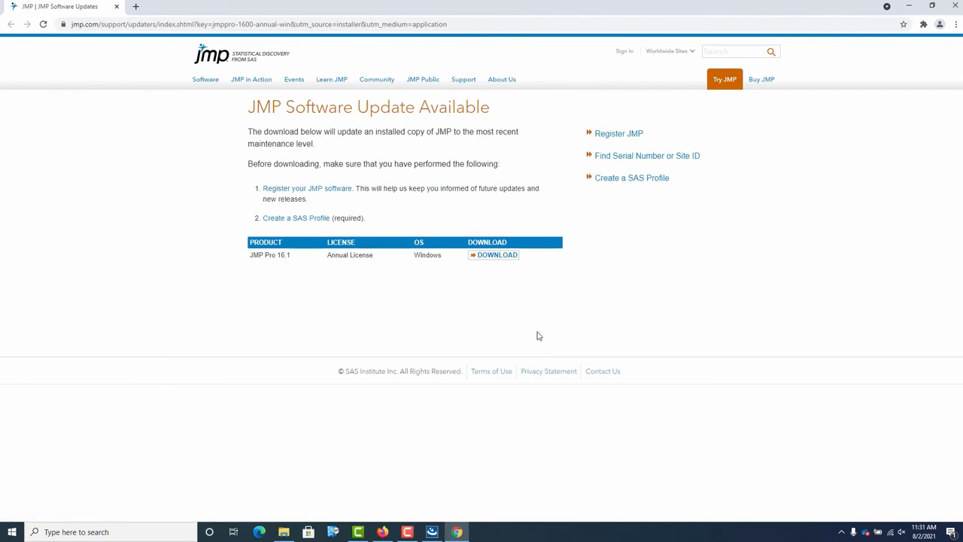
{"action": "mouse_move", "coordinate": [451, 255]}
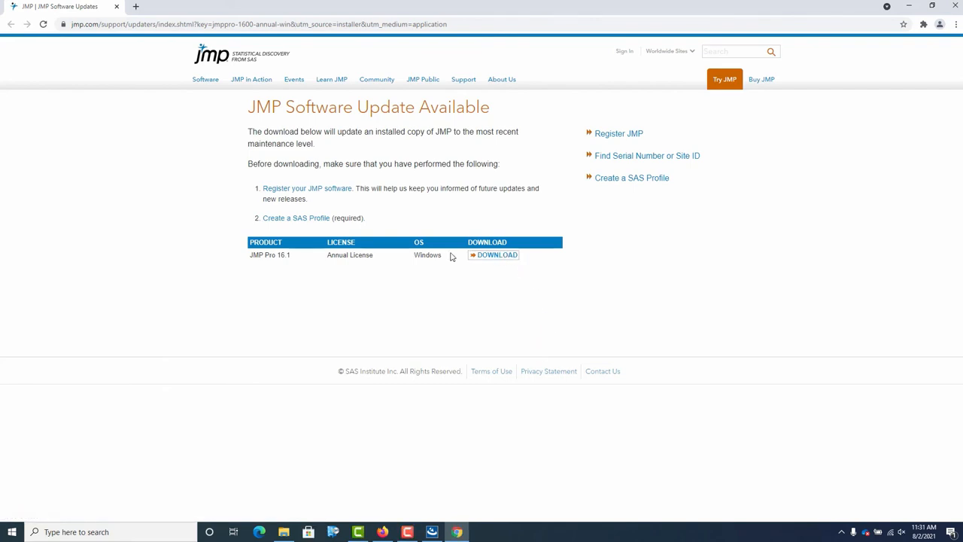
{"action": "mouse_move", "coordinate": [524, 273]}
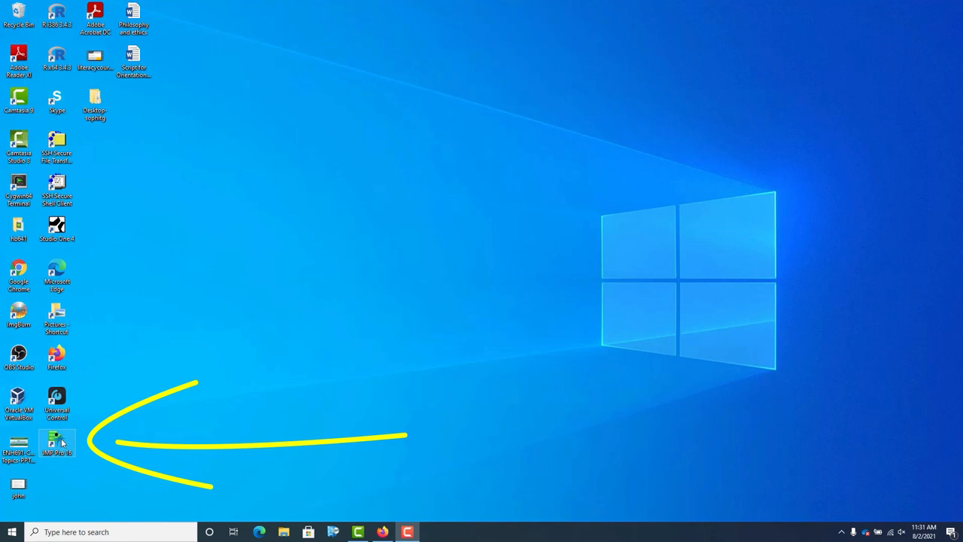
{"action": "mouse_move", "coordinate": [58, 442]}
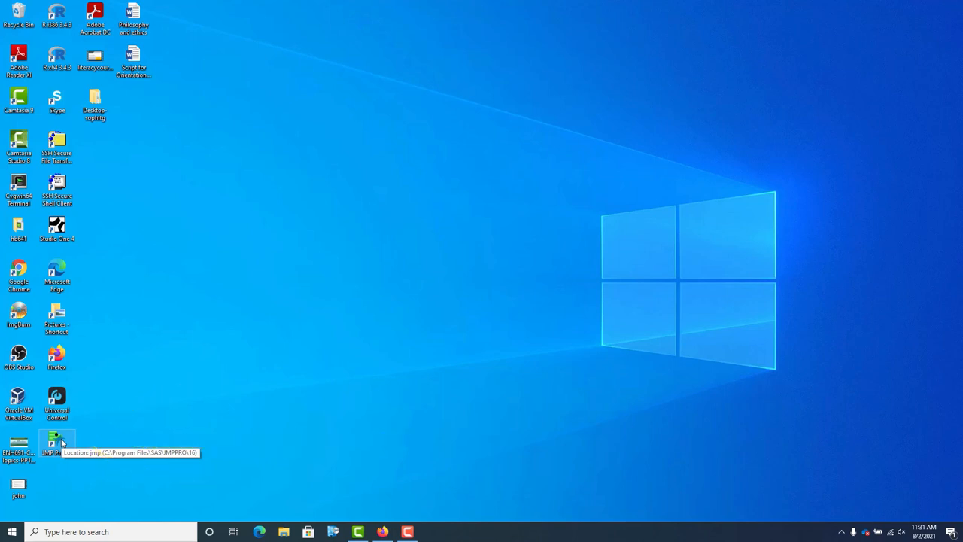
- Start JMP Pro 16 from its new desktop shortcut
{"action": "double_click", "coordinate": [58, 443]}
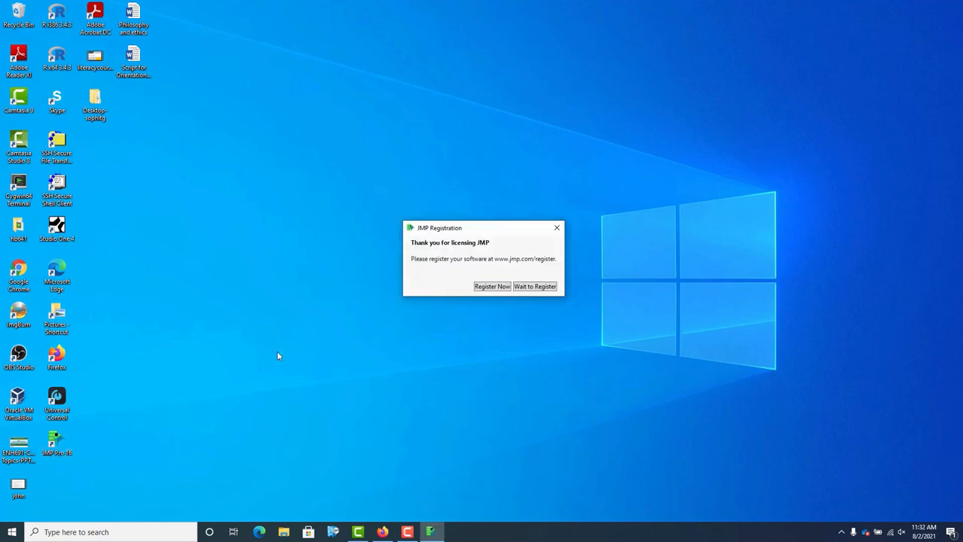
{"action": "mouse_move", "coordinate": [536, 286]}
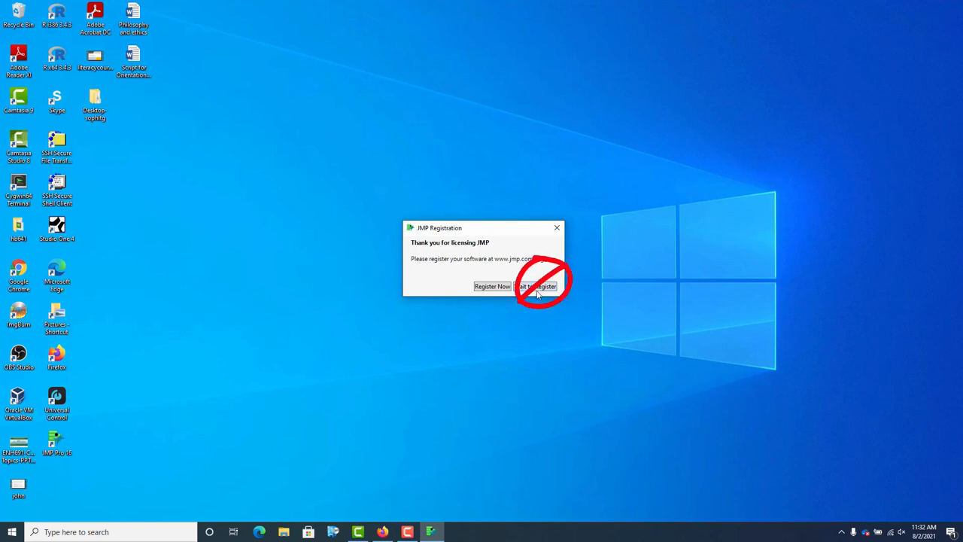
{"action": "mouse_move", "coordinate": [535, 294]}
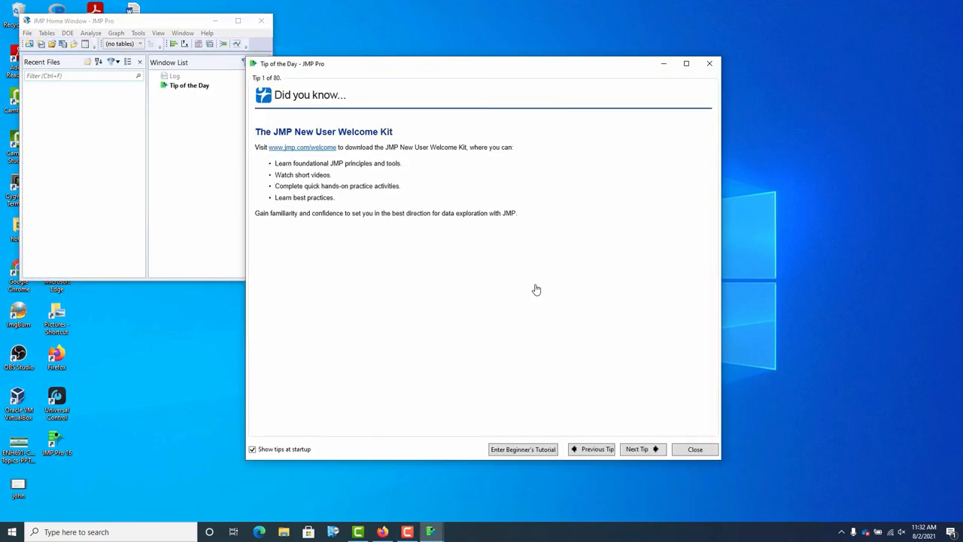
{"action": "mouse_move", "coordinate": [544, 250]}
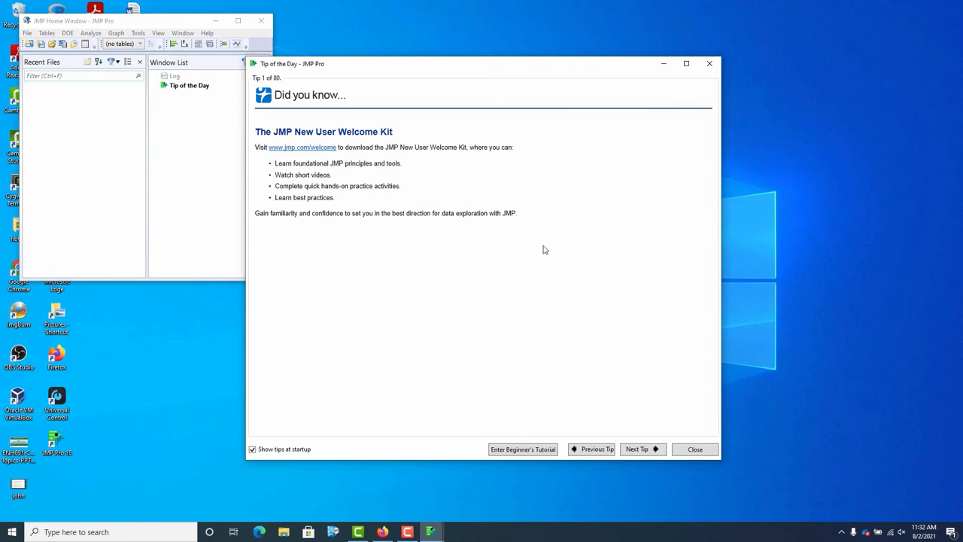
{"action": "mouse_move", "coordinate": [728, 47]}
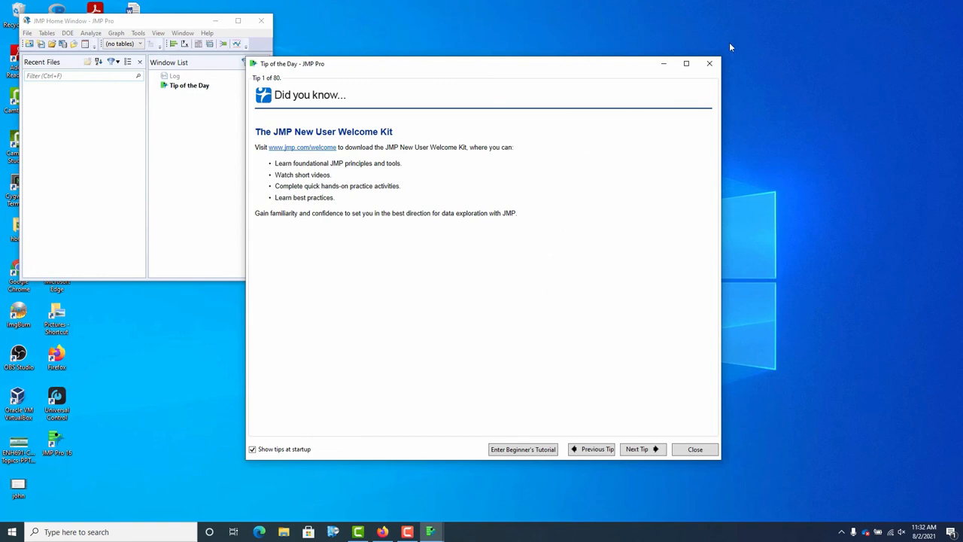